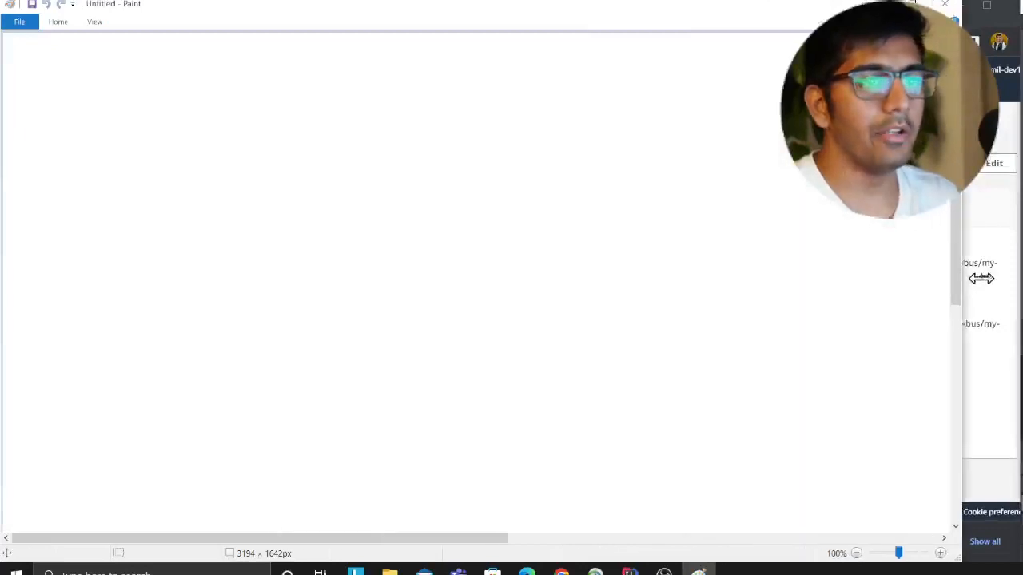
- Sketch a line, the word Event, a curved arrow up to the letter A, and circle A
left_click_drag(153, 265, 268, 265)
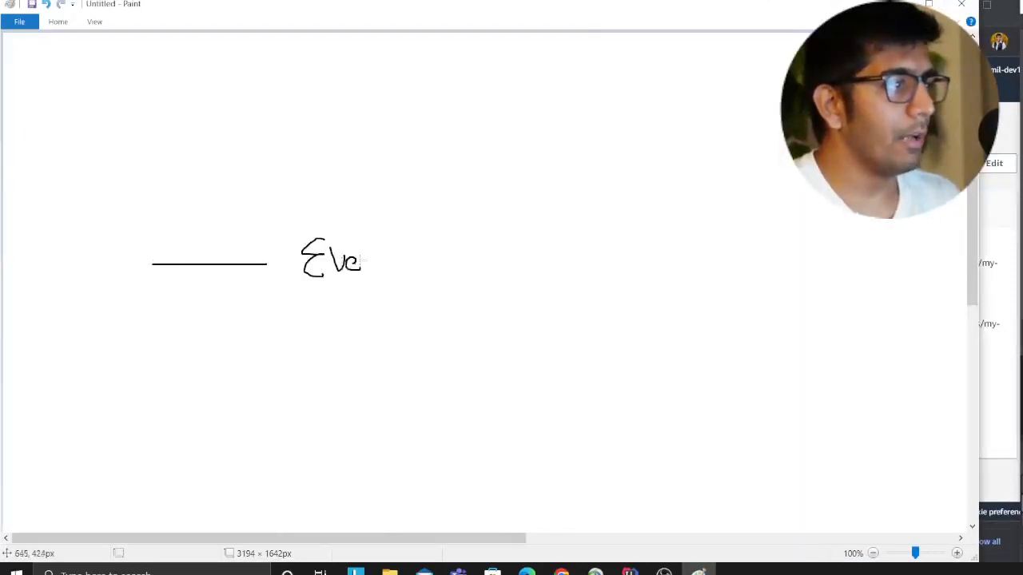
left_click_drag(359, 259, 387, 263)
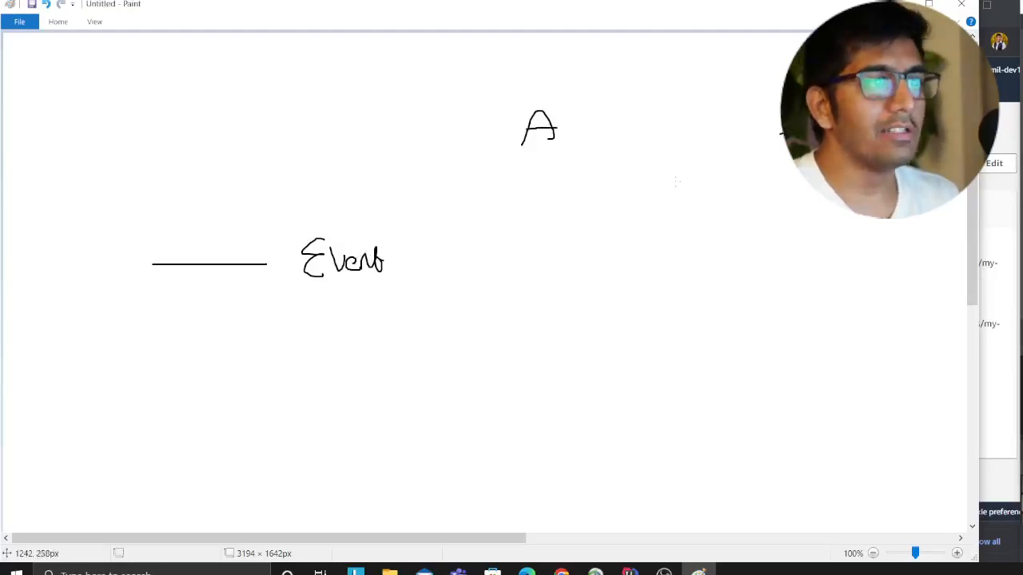
left_click_drag(399, 256, 508, 128)
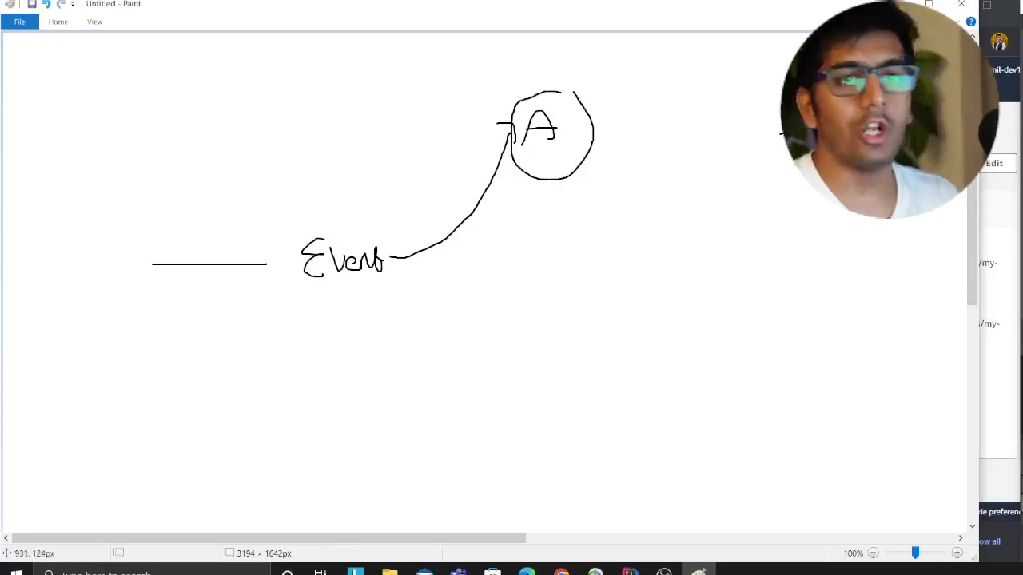
left_click_drag(480, 131, 575, 211)
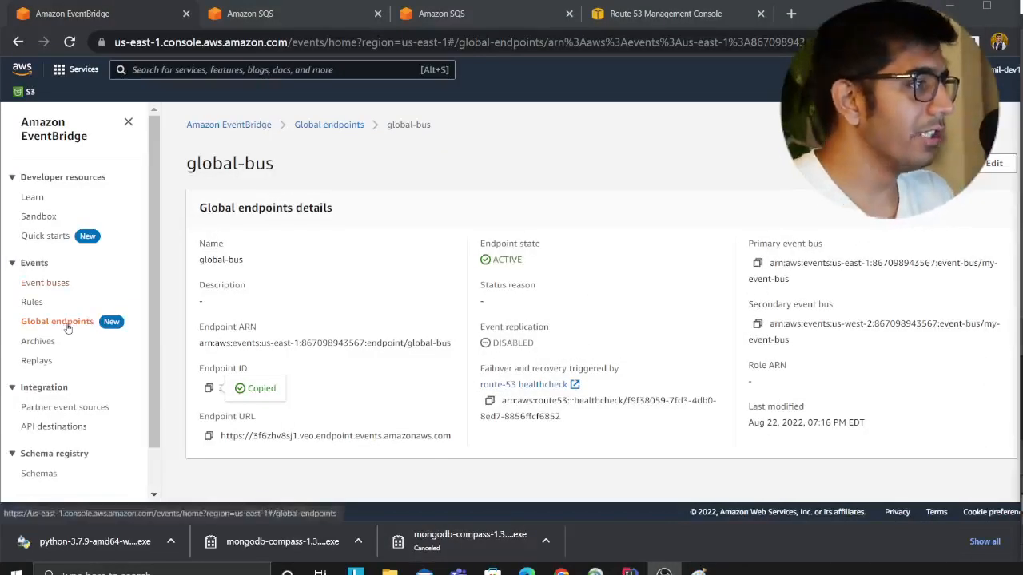
- Browse the global endpoints list and briefly view the event buses before returning
left_click(329, 125)
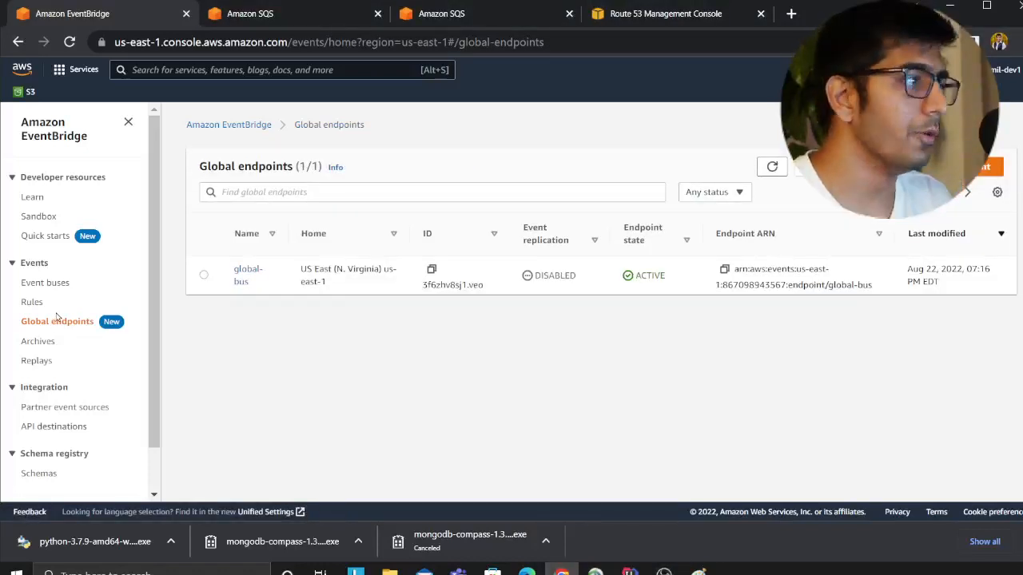
mouse_move(67, 326)
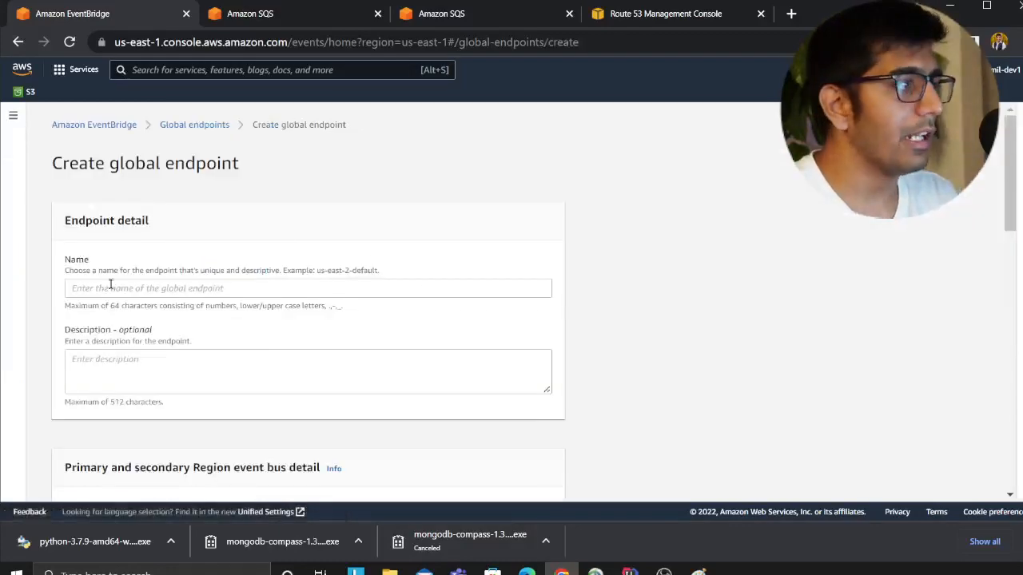
scroll("down", 3)
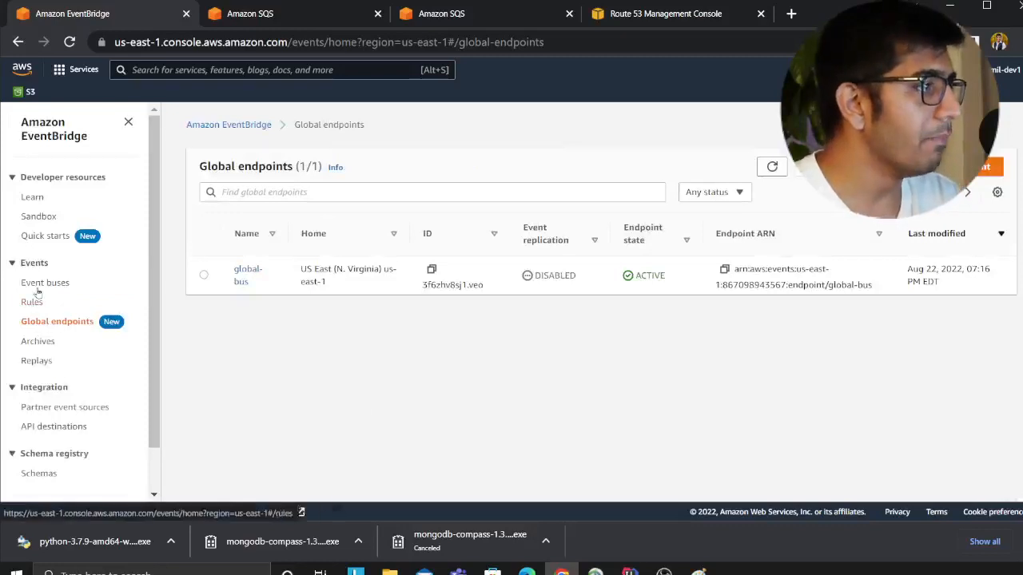
left_click(45, 281)
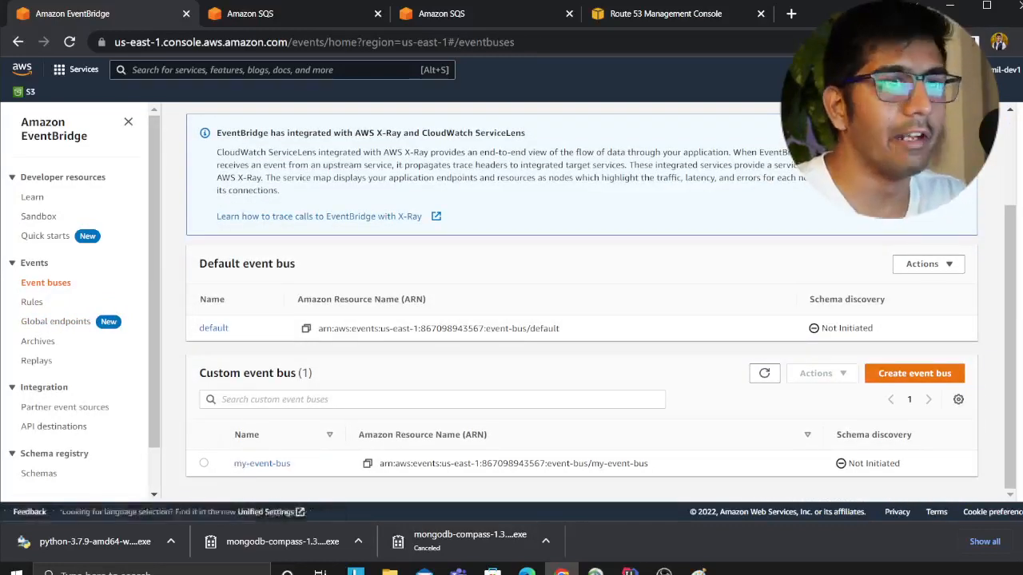
left_click(982, 42)
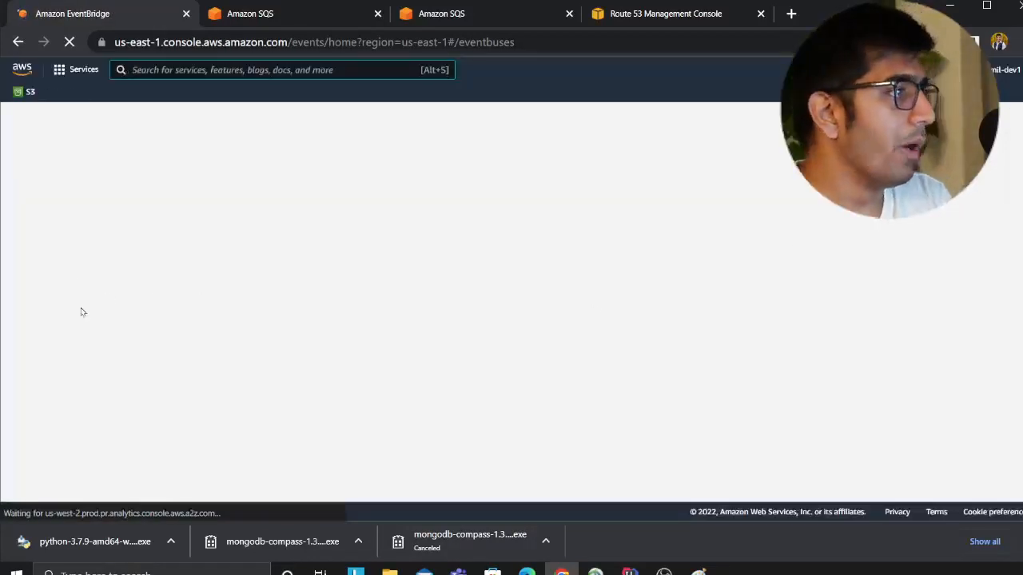
left_click(58, 322)
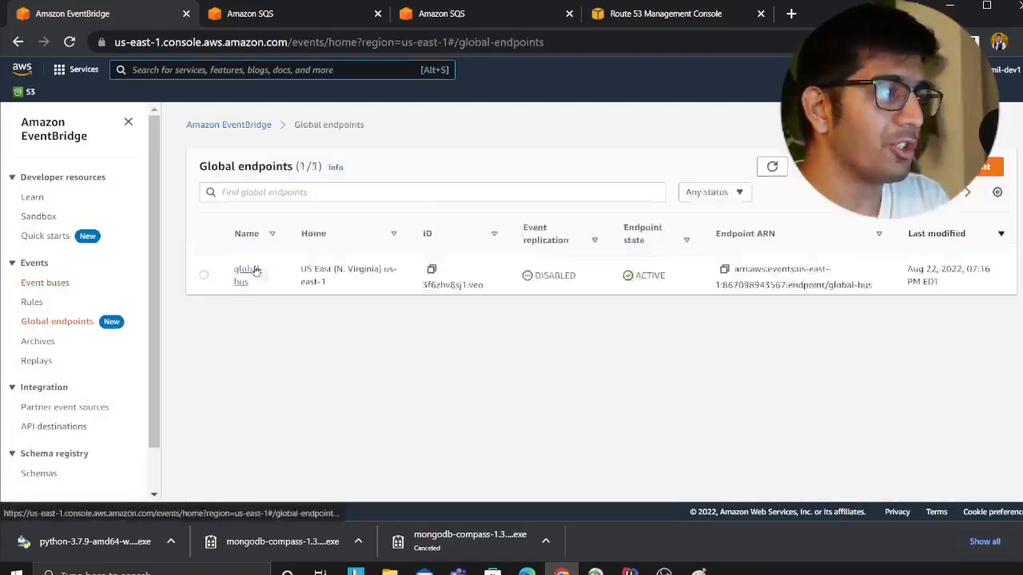
- Review the Create global endpoint form fields unfilled, then show the Event buses page
left_click(982, 167)
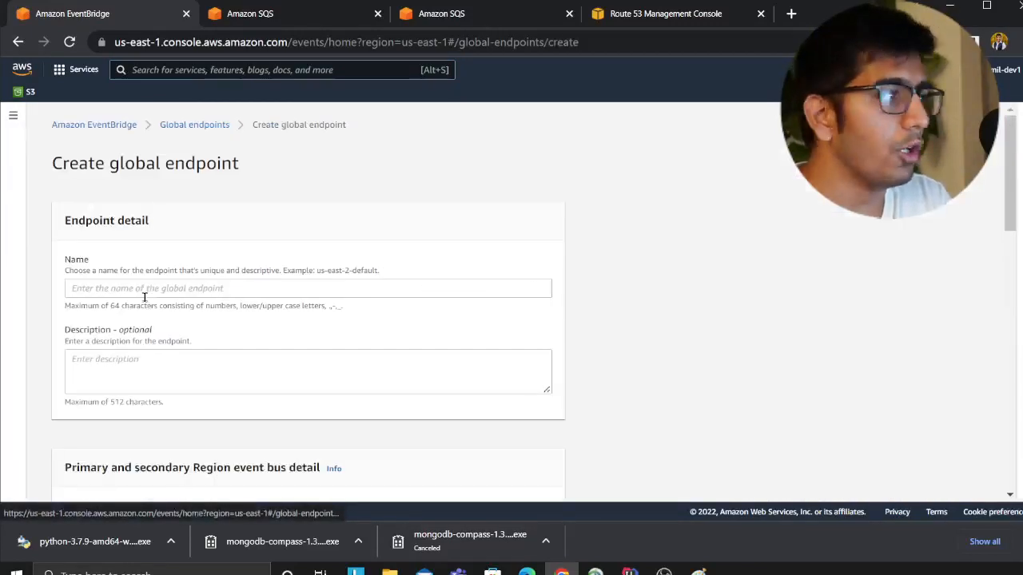
scroll("down", 3)
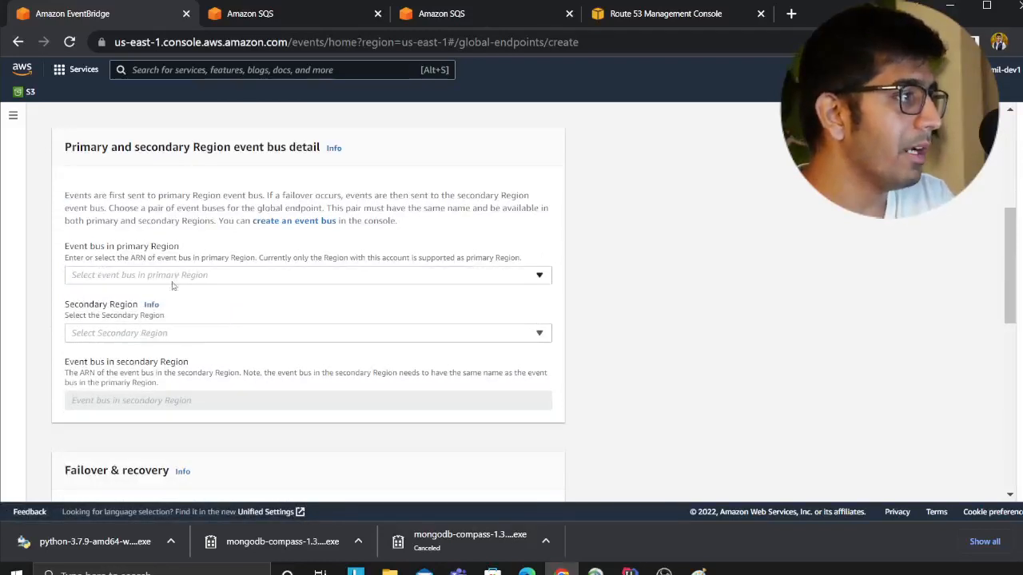
scroll("down", 3)
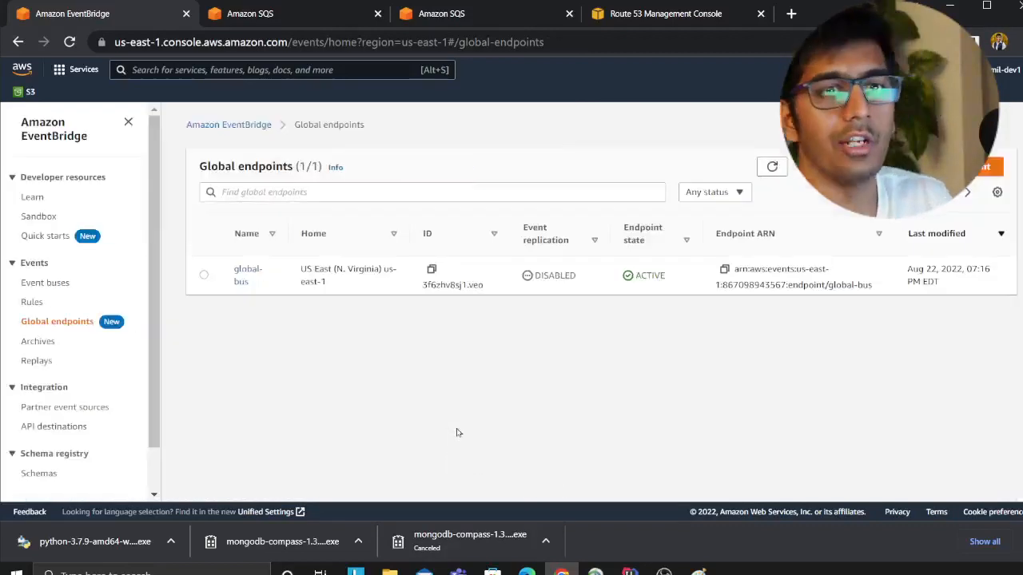
left_click(248, 275)
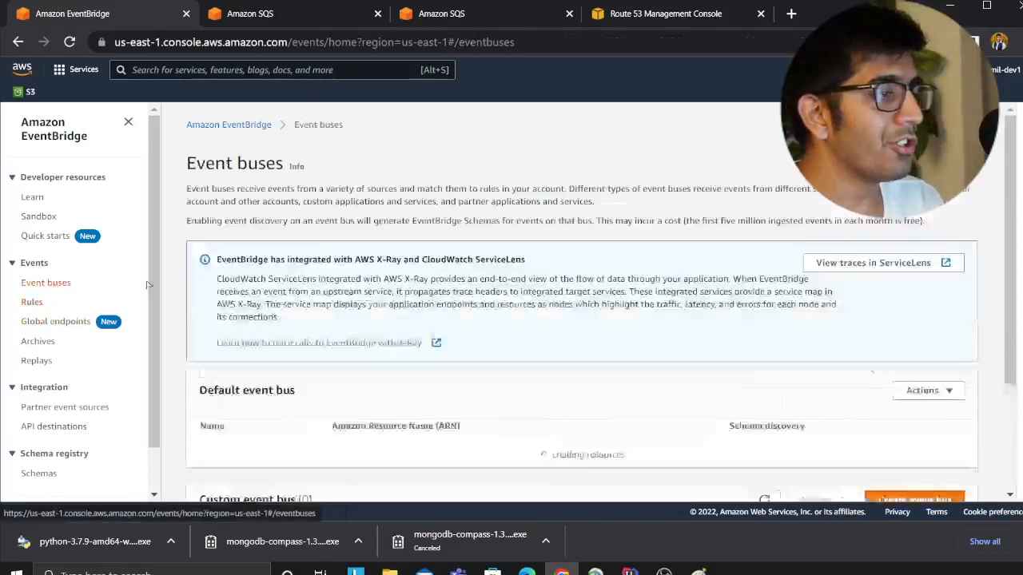
- Check the us-west-2 queue's message count, then list the rules on my-event-bus showing rule1 enabled
scroll("down", 3)
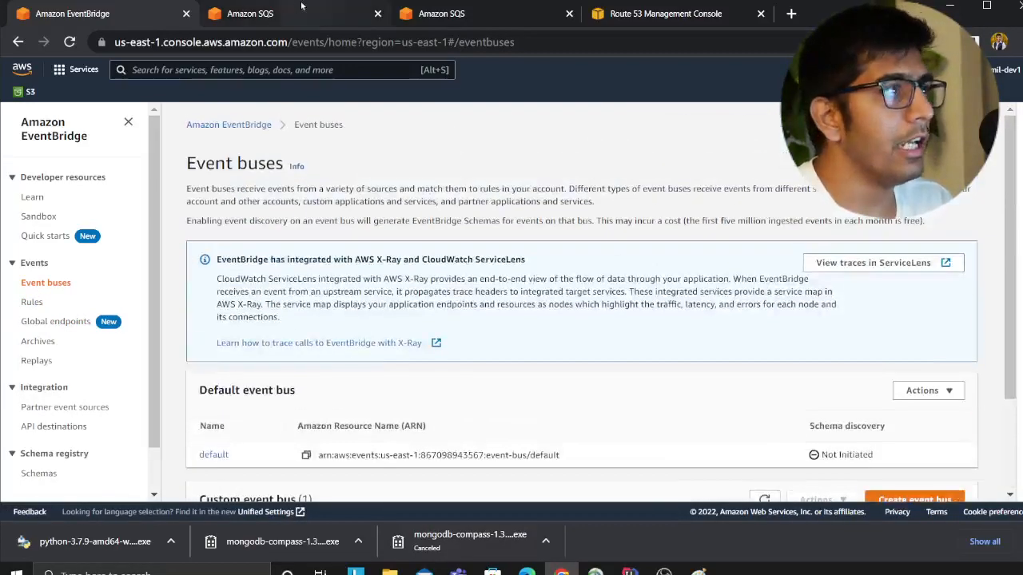
left_click(249, 13)
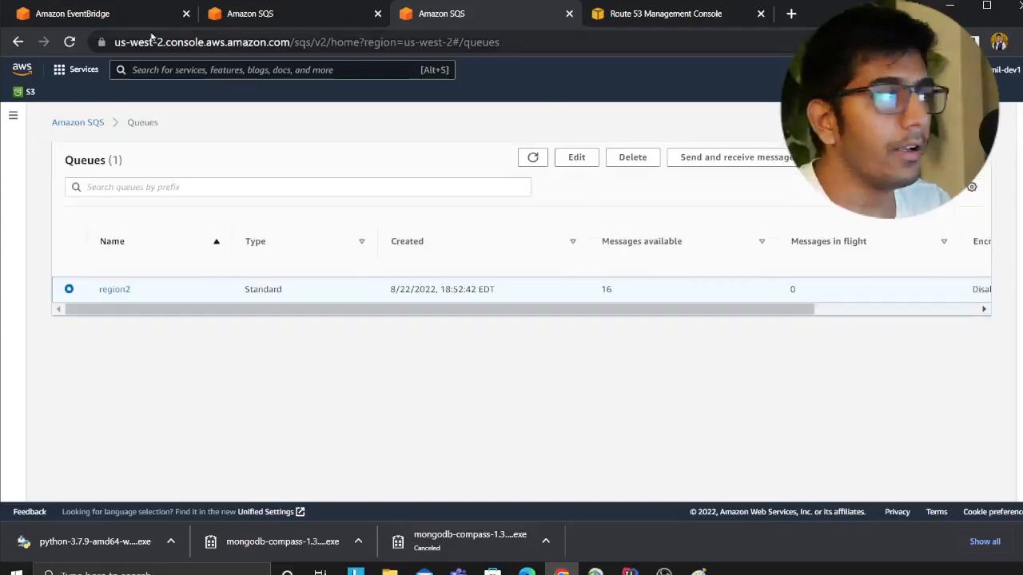
left_click(73, 13)
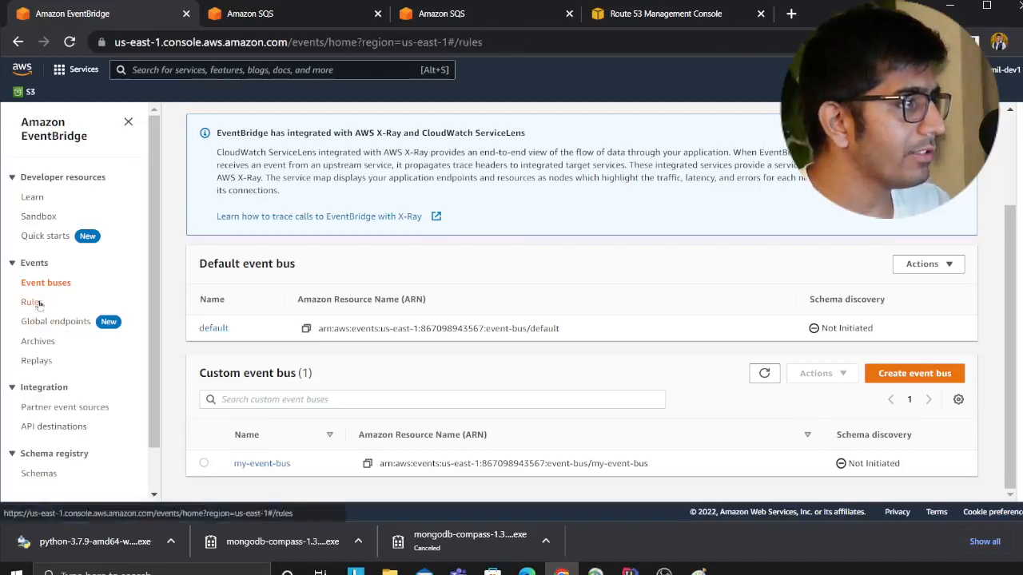
left_click(32, 302)
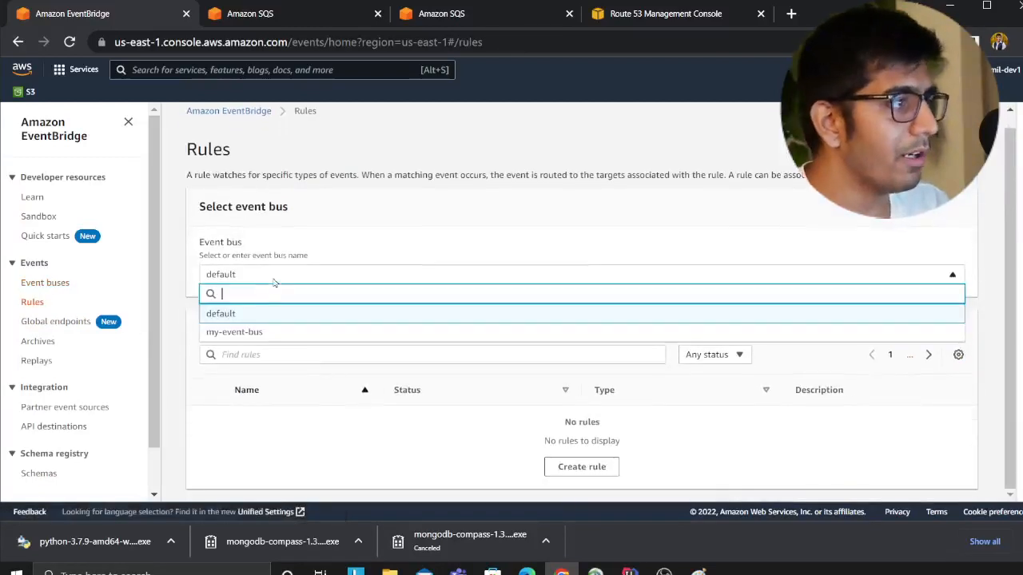
left_click(233, 331)
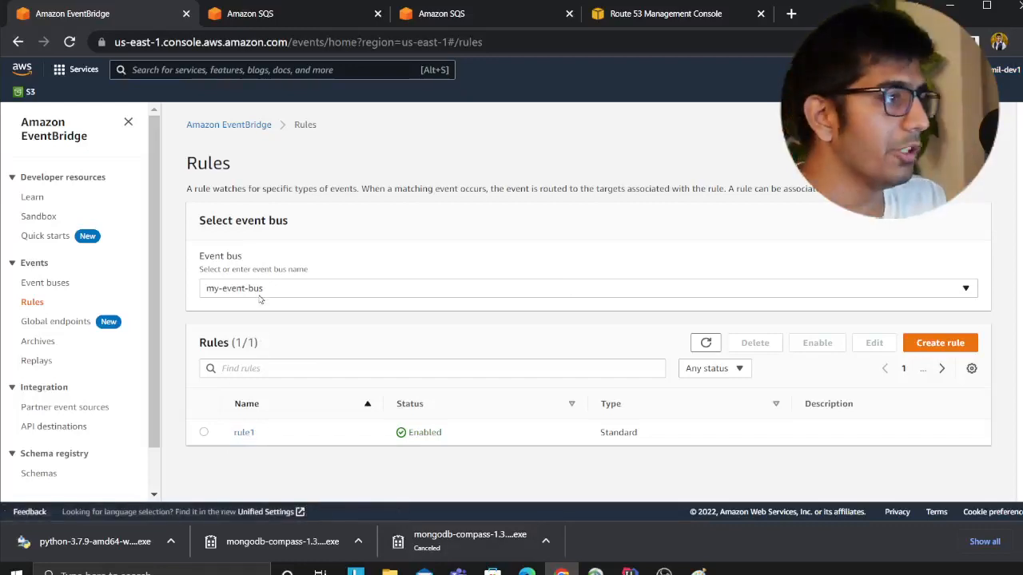
- Switch to us-west-2 to see my-event-bus's enabled rule, then show the Route 53 health checks
left_click(972, 41)
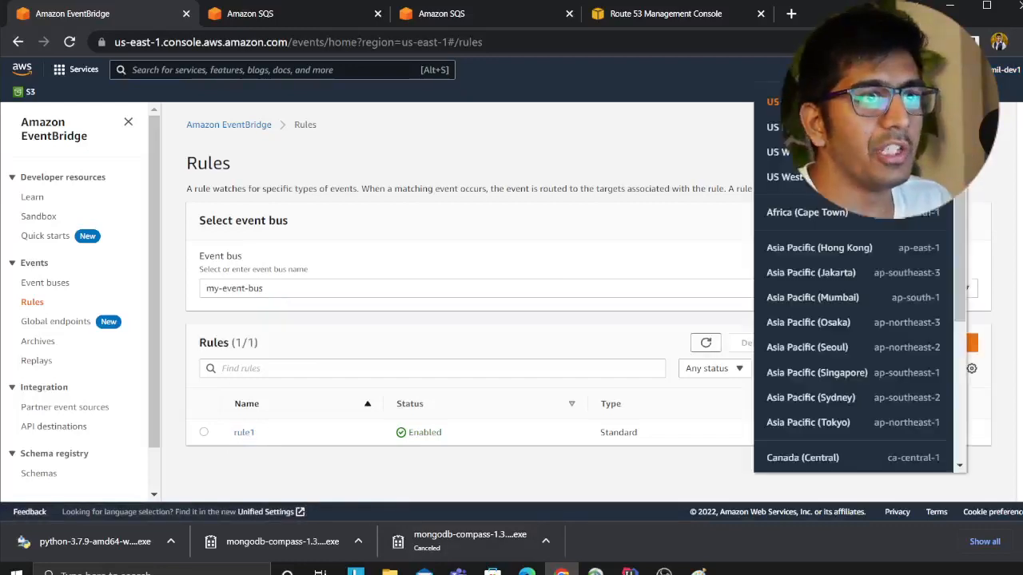
left_click(783, 176)
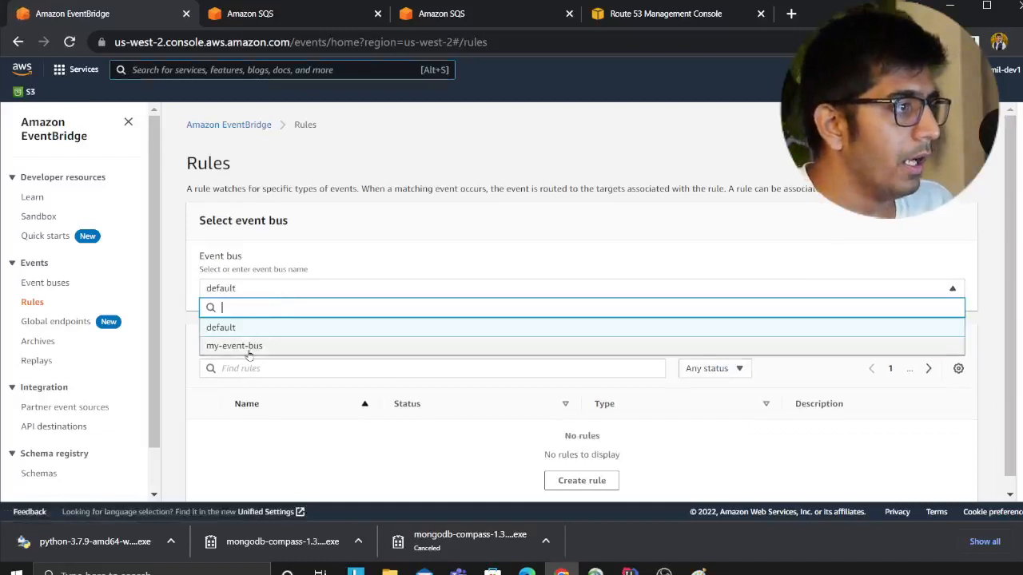
left_click(233, 345)
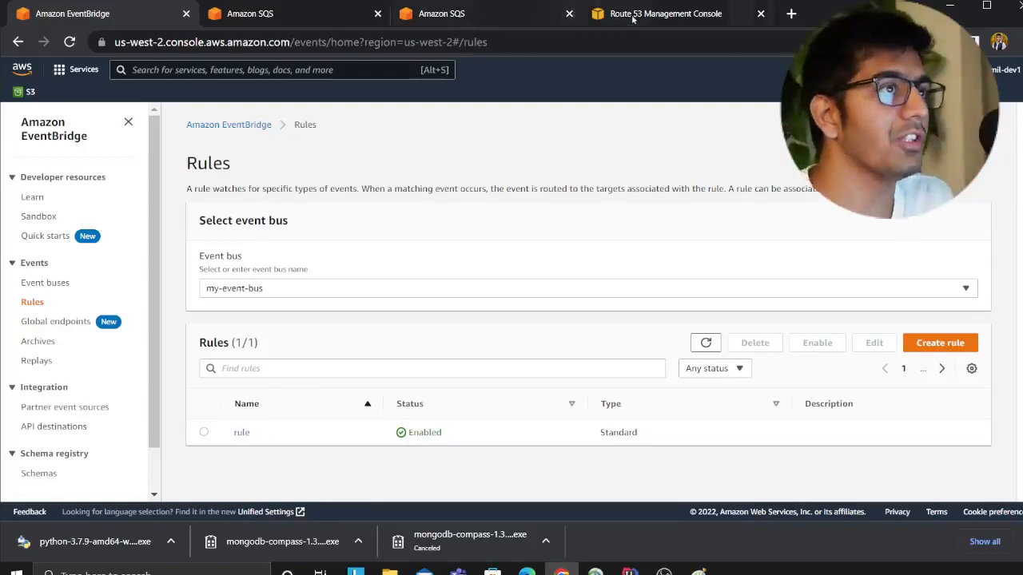
left_click(665, 13)
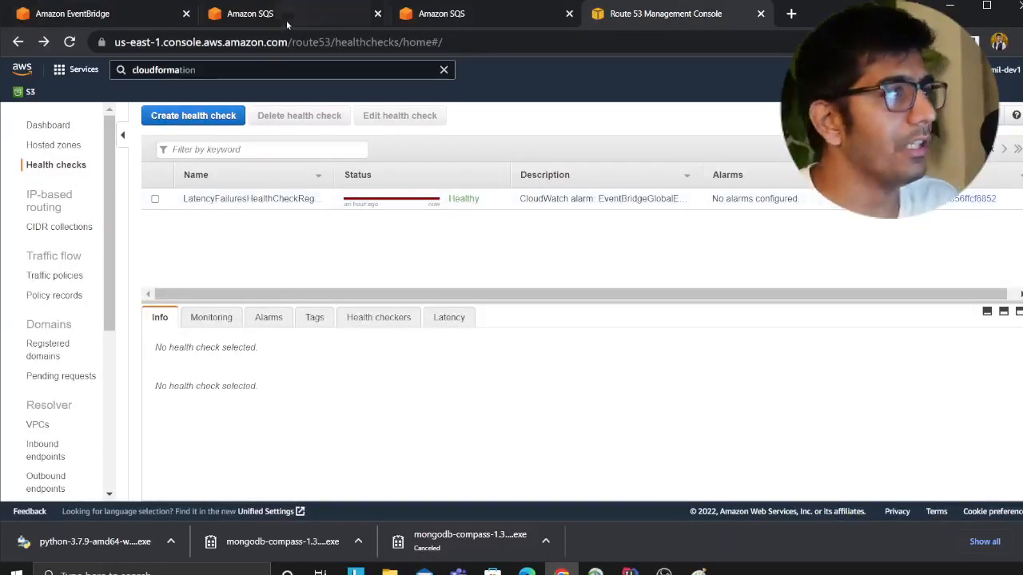
- Refresh the us-east-1 queues to see region1 with 0 messages, then switch to PyCharm
left_click(249, 13)
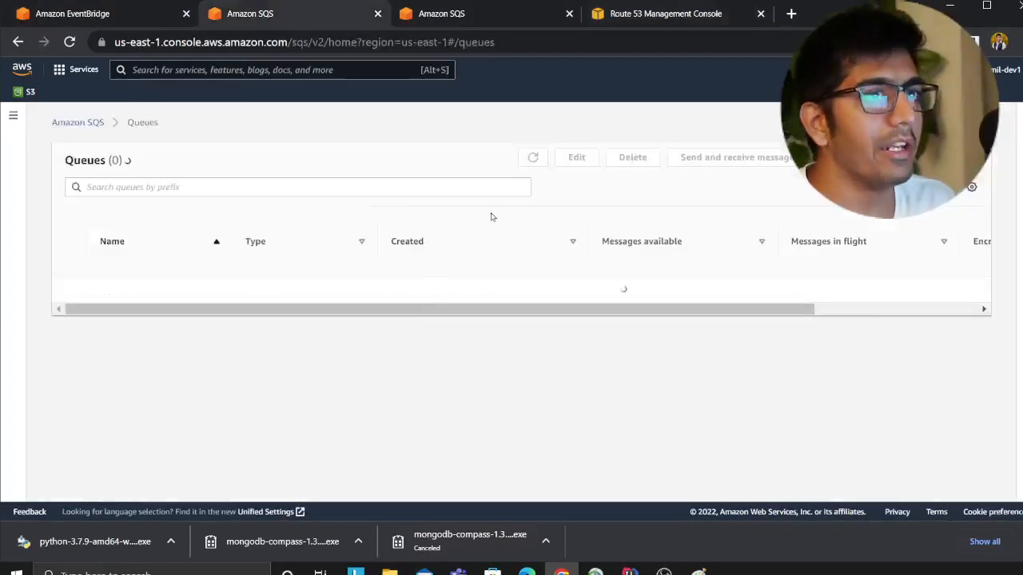
left_click(532, 157)
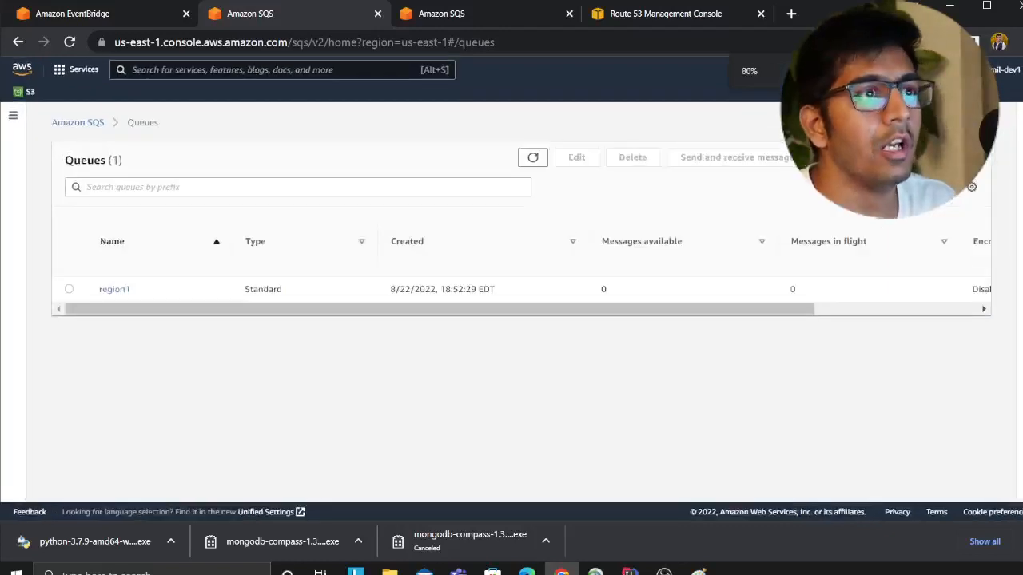
key("ctrl+0")
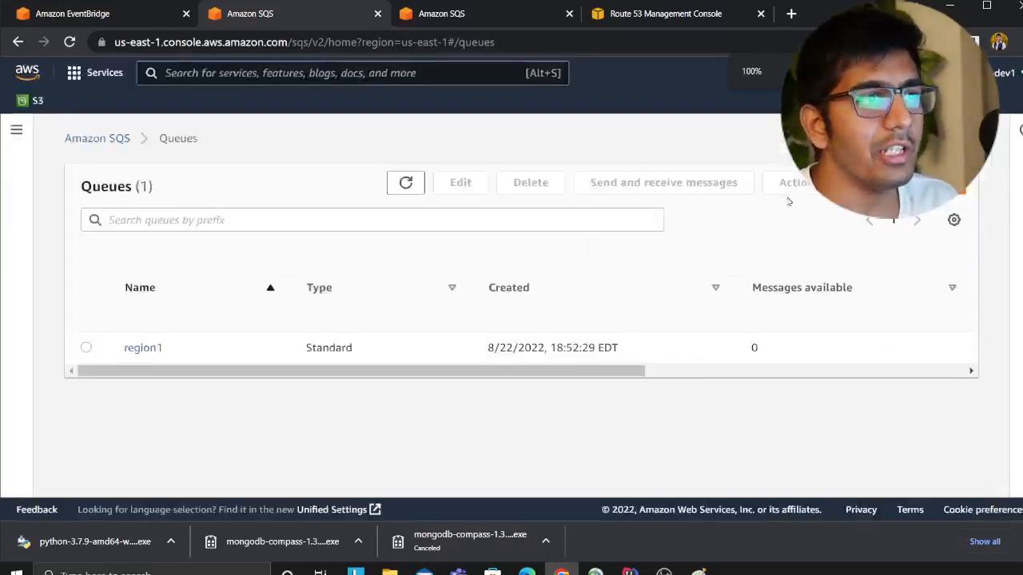
key("alt+tab")
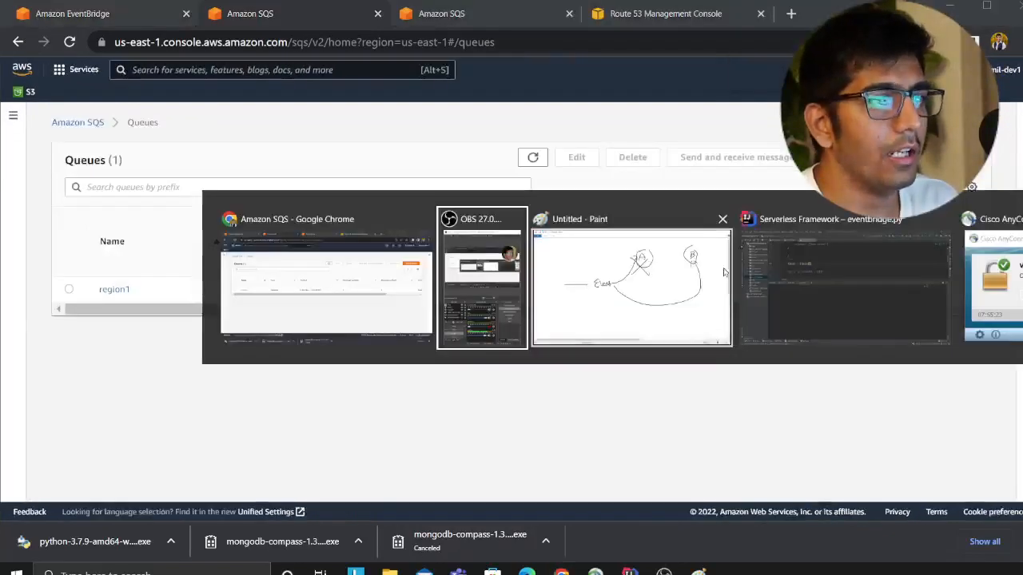
left_click(843, 280)
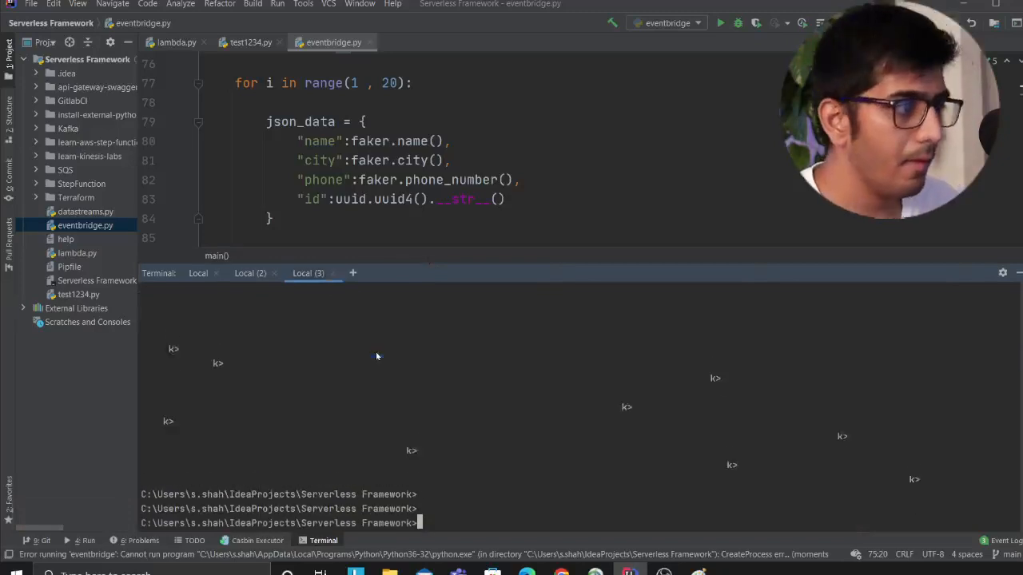
- Run python eventbridge.py in the terminal to send test events
type("python eventbridge.py")
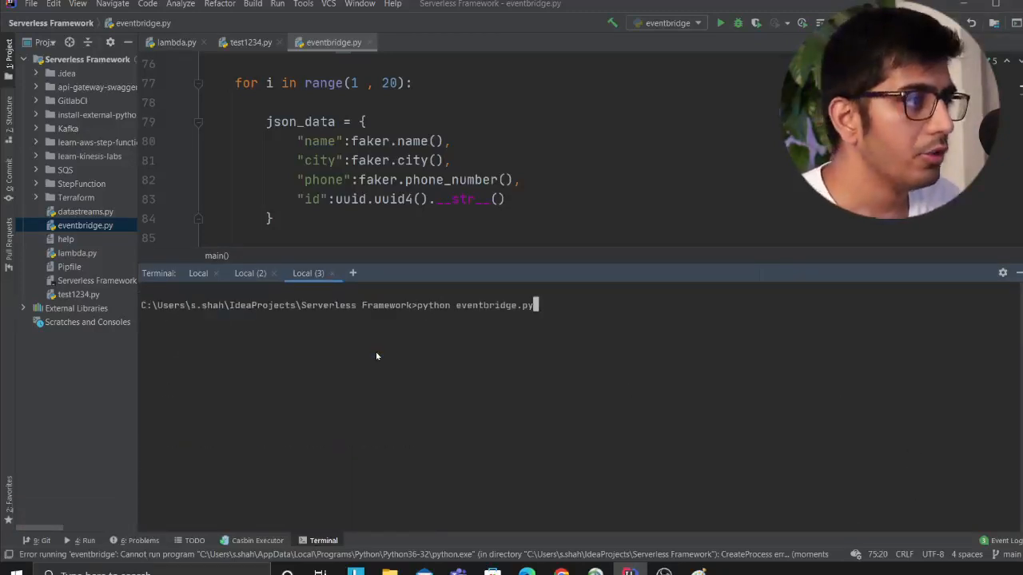
key("enter")
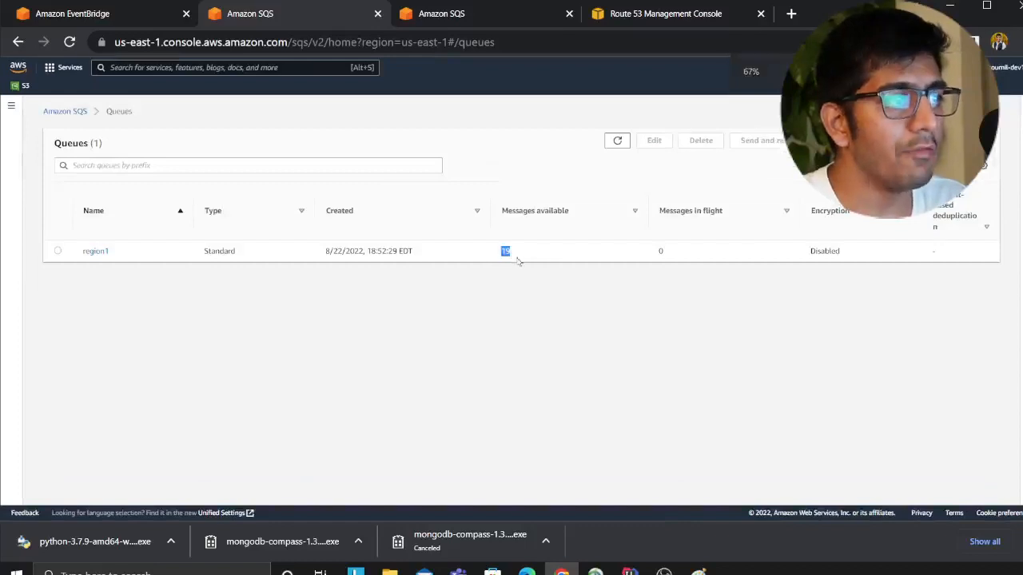
- Edit LatencyFailuresHealthCheckRegion1 and enable Invert health check status
left_click(441, 13)
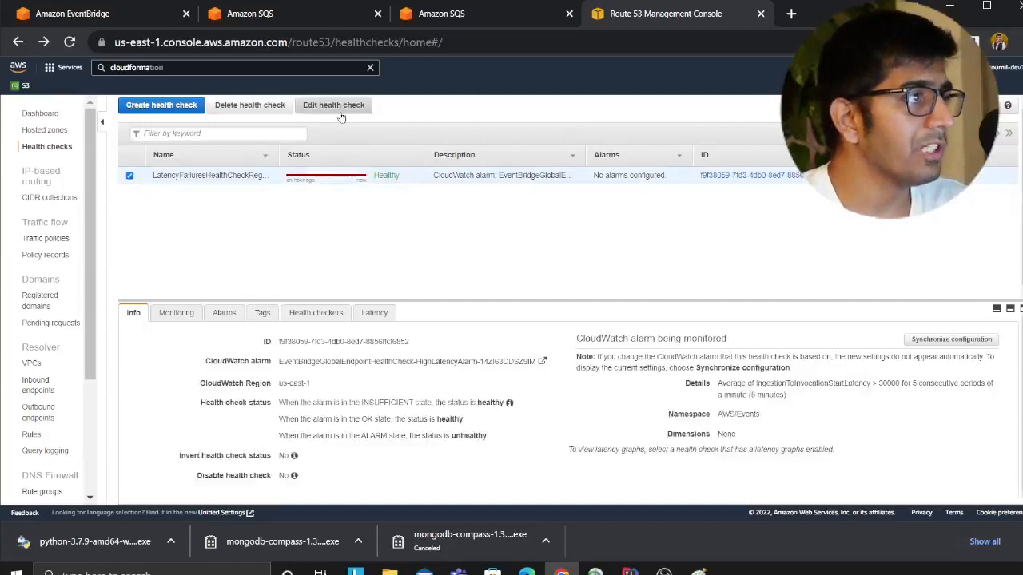
left_click(332, 106)
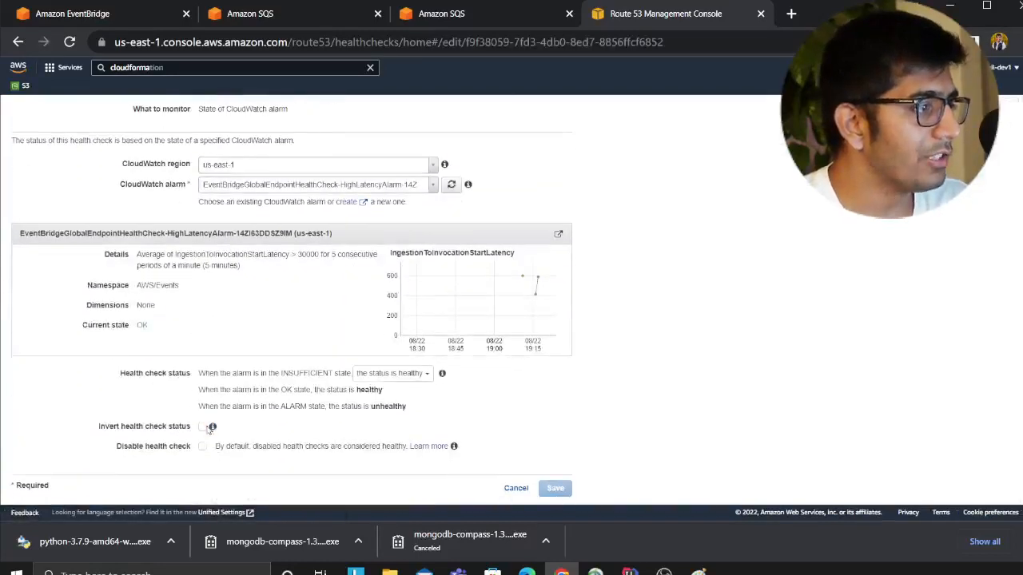
left_click(515, 489)
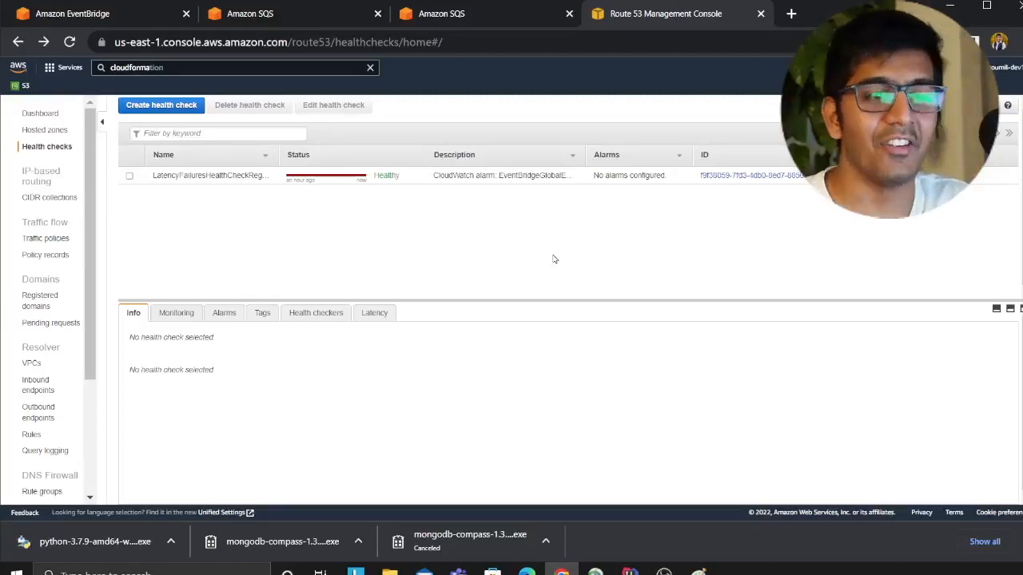
mouse_move(572, 281)
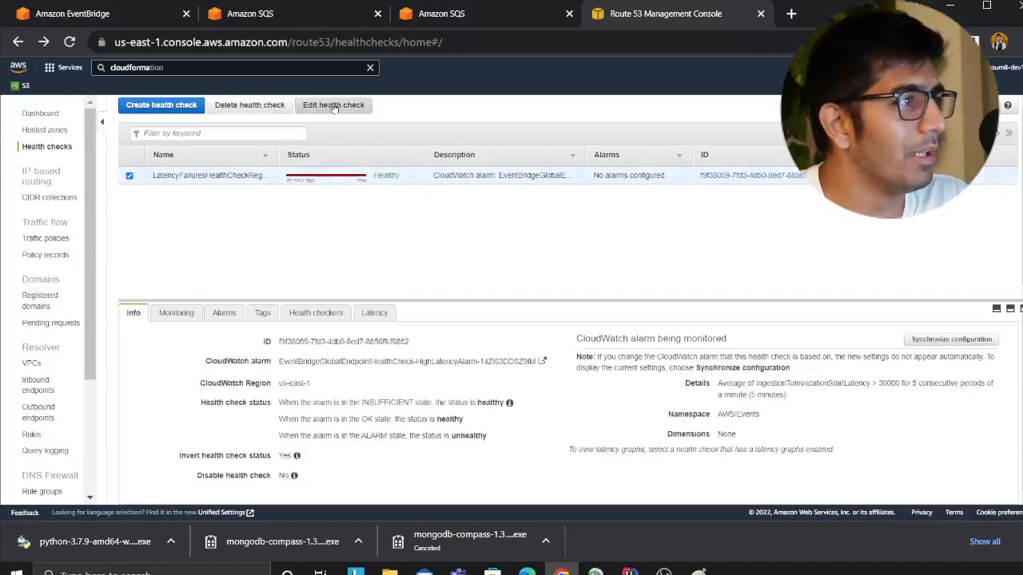
- Refresh the health check's monitoring until it reads Unhealthy, then show the us-west-2 SQS queues
left_click(332, 105)
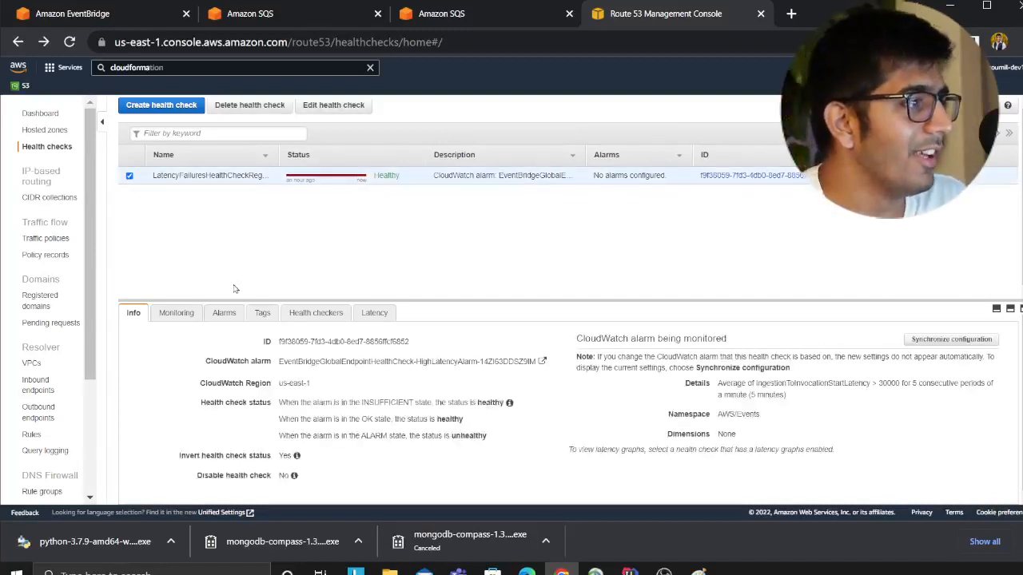
left_click(176, 311)
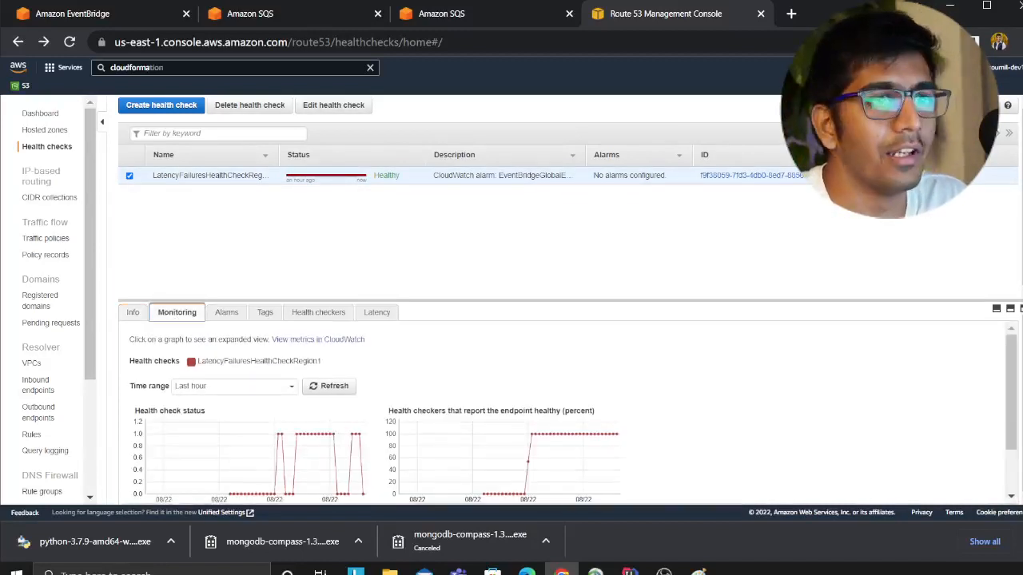
left_click(130, 174)
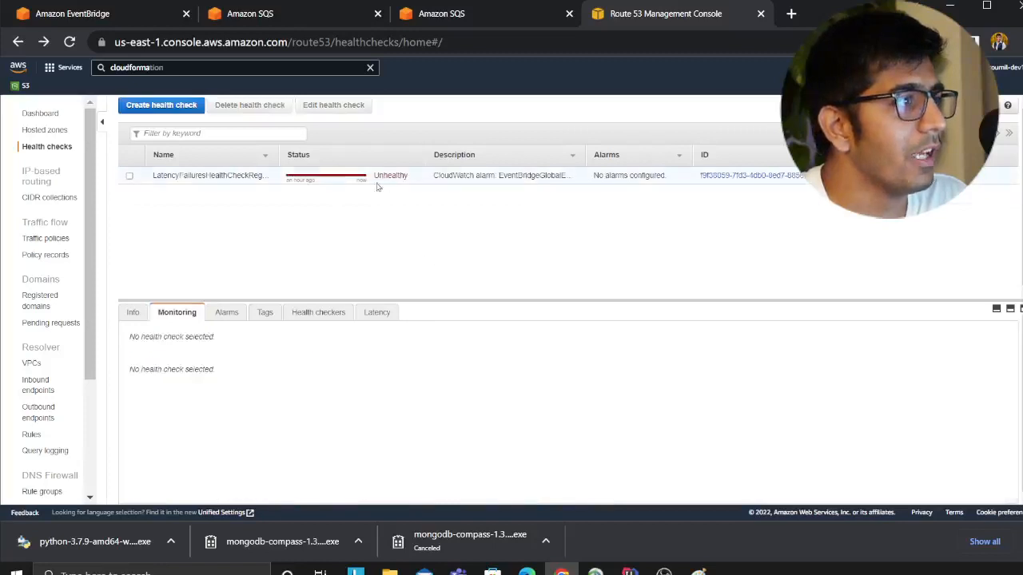
left_click(249, 13)
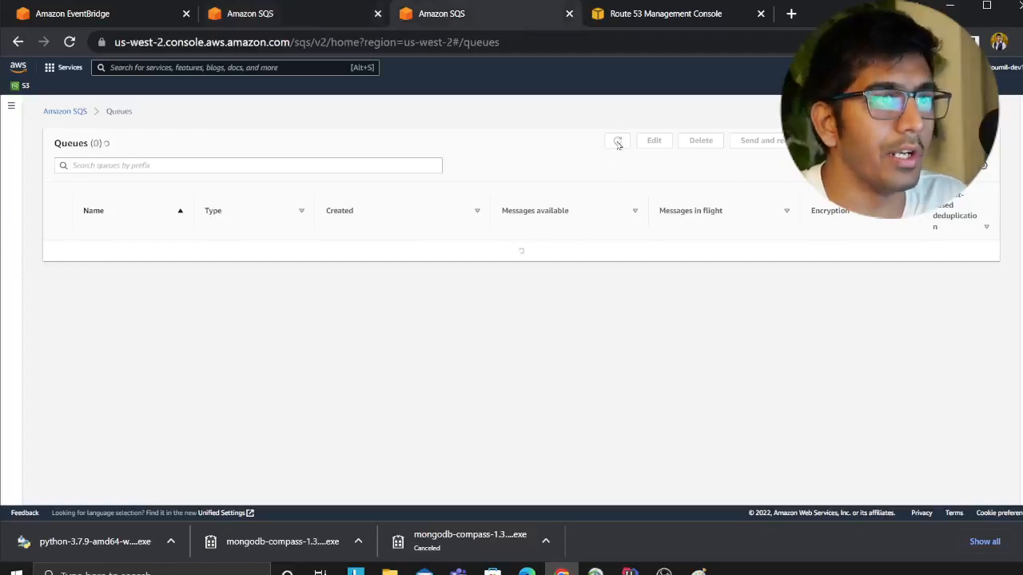
- Refresh the us-west-2 queue list repeatedly to watch region2's available-message count
left_click(616, 141)
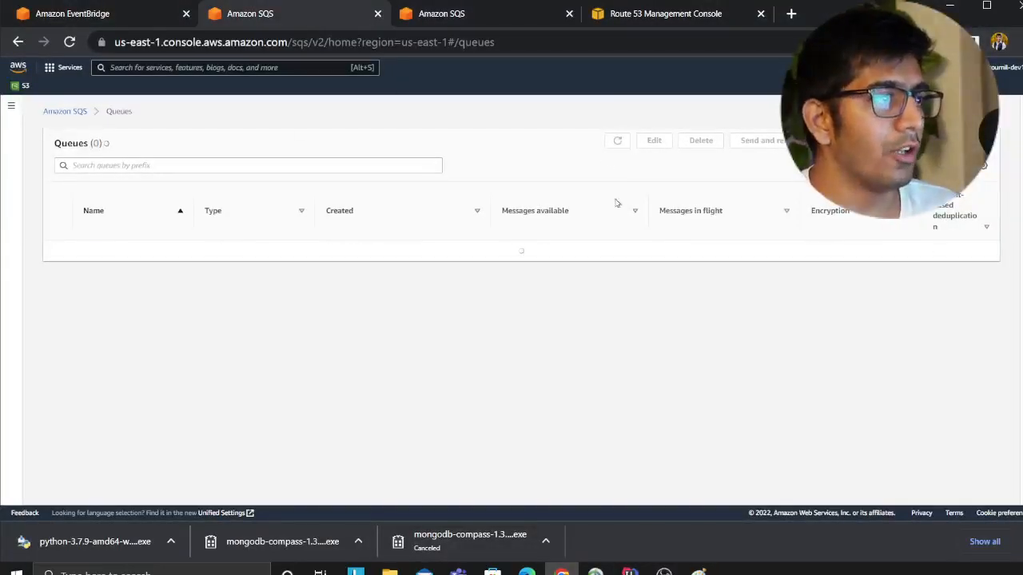
left_click(441, 13)
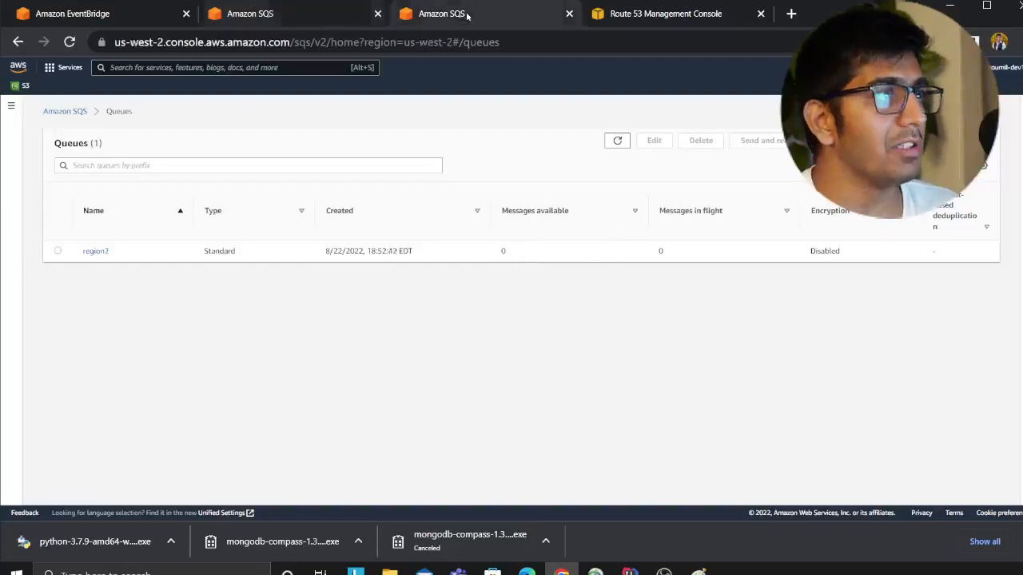
left_click(616, 140)
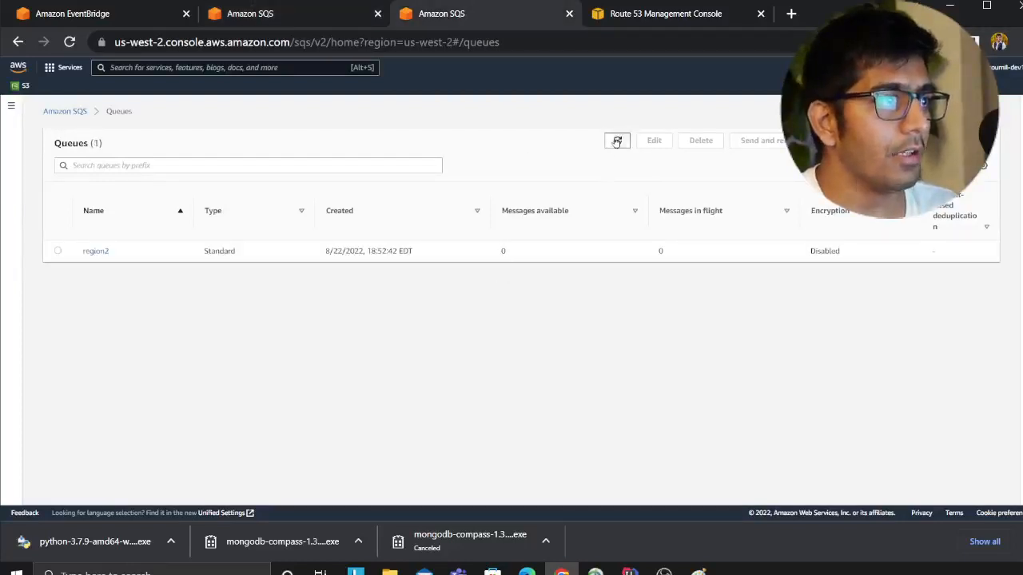
left_click(617, 141)
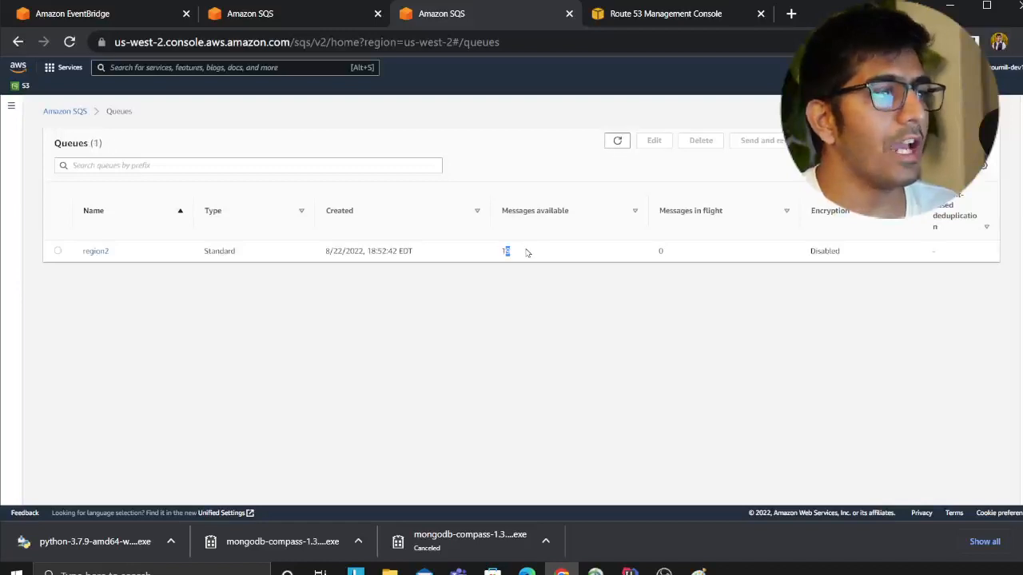